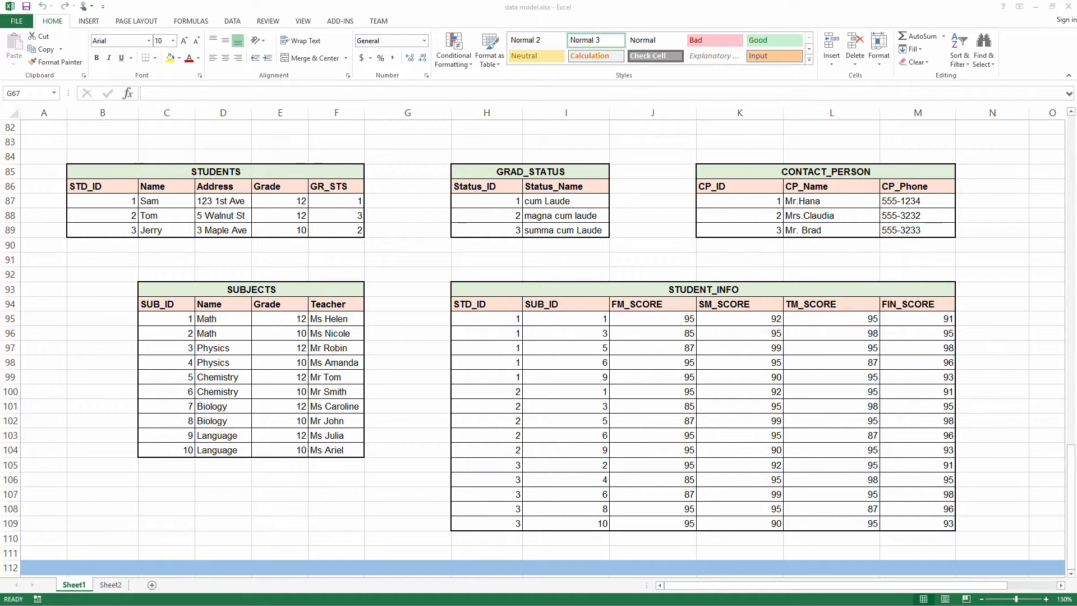
{"action": "mouse_move", "coordinate": [182, 178]}
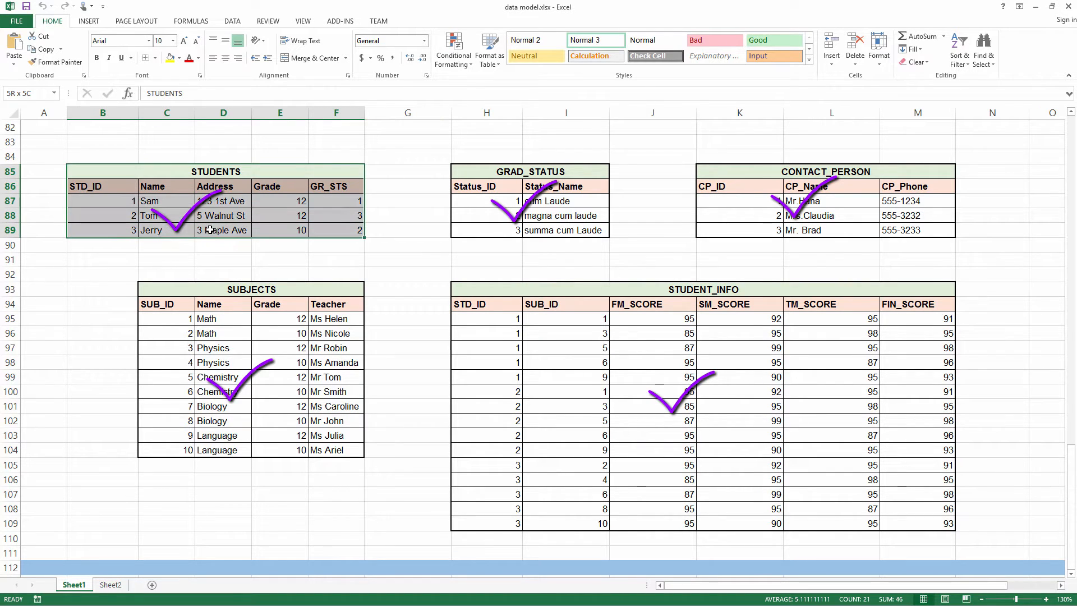
Highlight Sam's STUDENTS record, then scroll the Oracle DDL to its PRIMARY and FOREIGN KEY constraints
{"action": "left_click", "coordinate": [529, 171]}
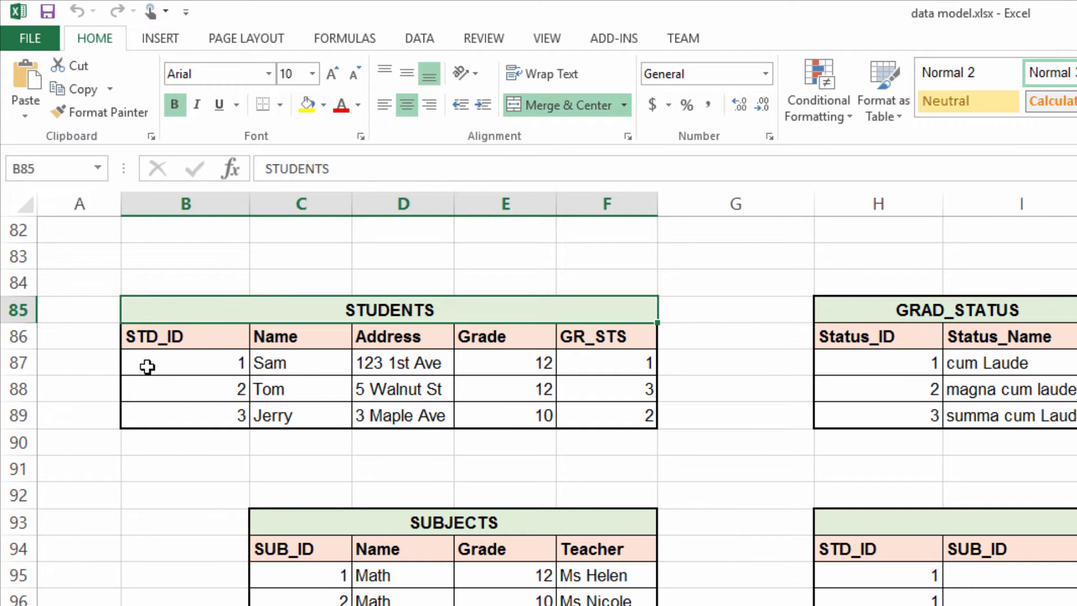
{"action": "left_click_drag", "start_coordinate": [146, 363], "coordinate": [568, 410]}
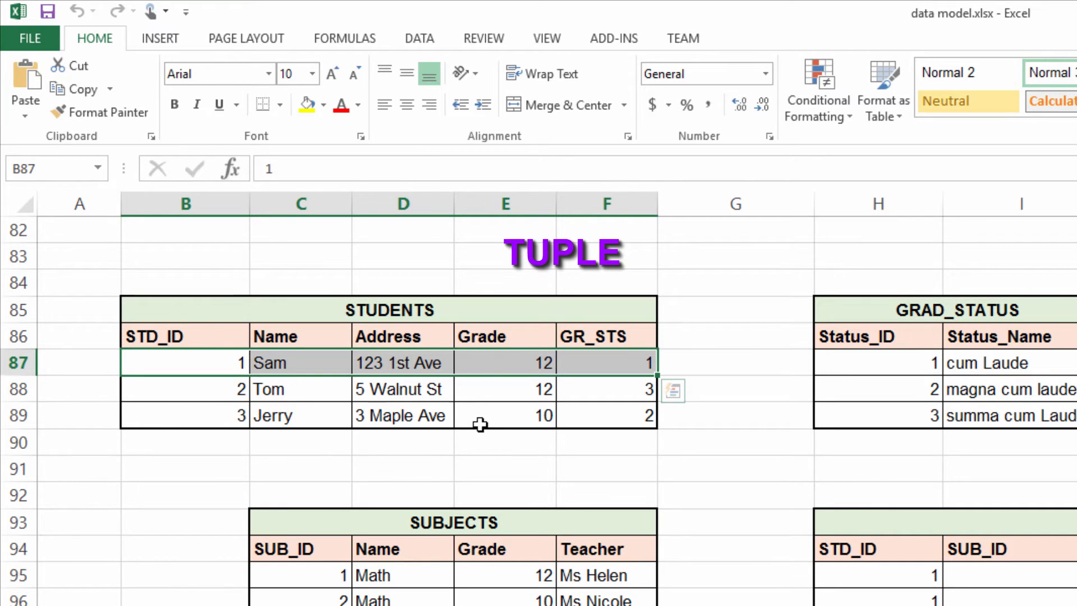
{"action": "mouse_move", "coordinate": [456, 422]}
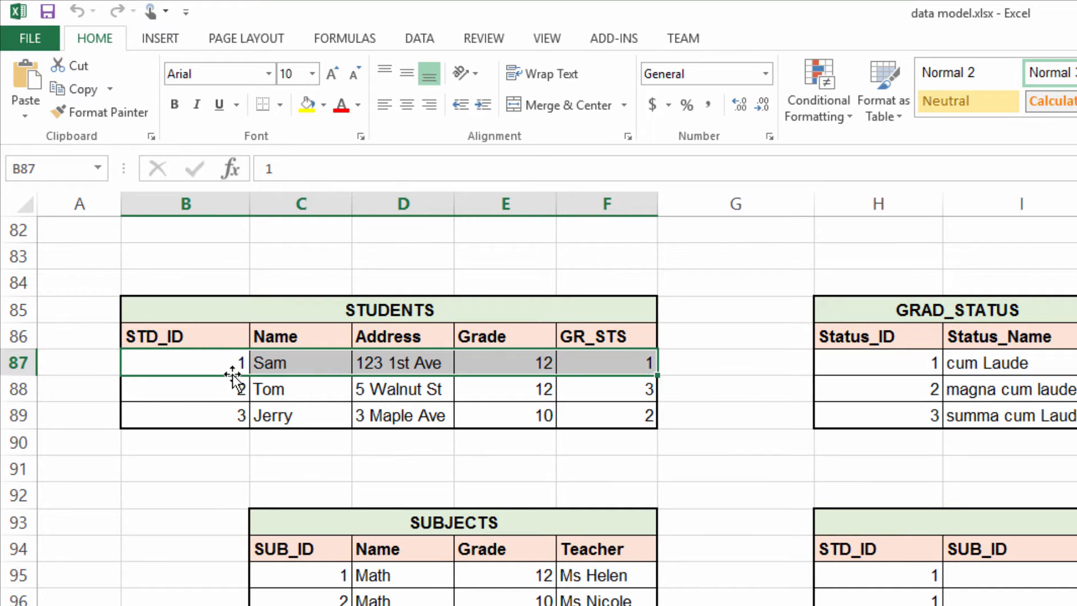
{"action": "left_click", "coordinate": [184, 389]}
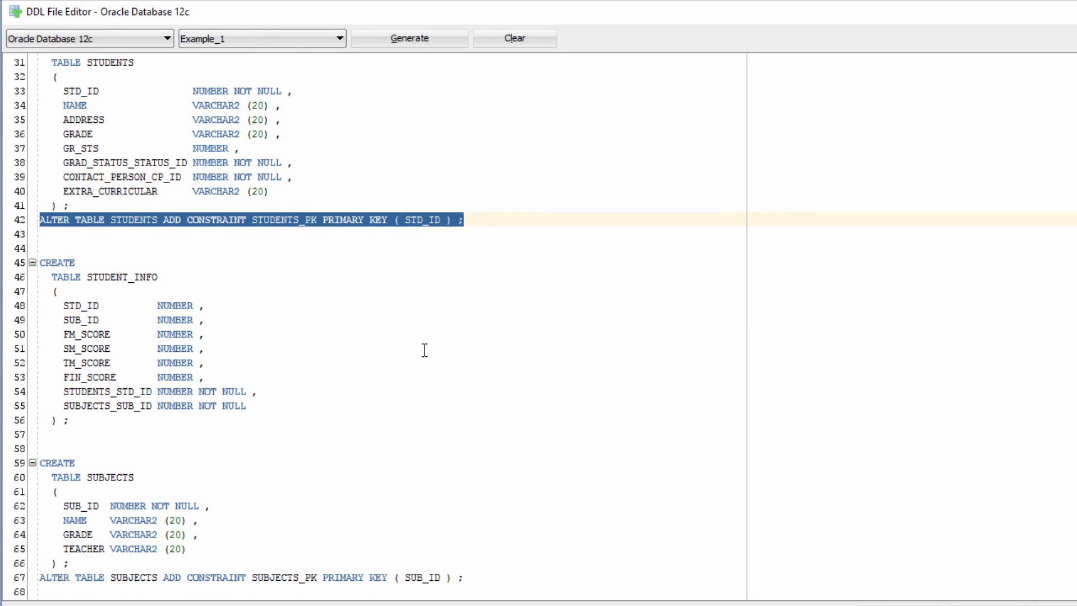
{"action": "scroll", "scroll_direction": "down", "scroll_amount": 3}
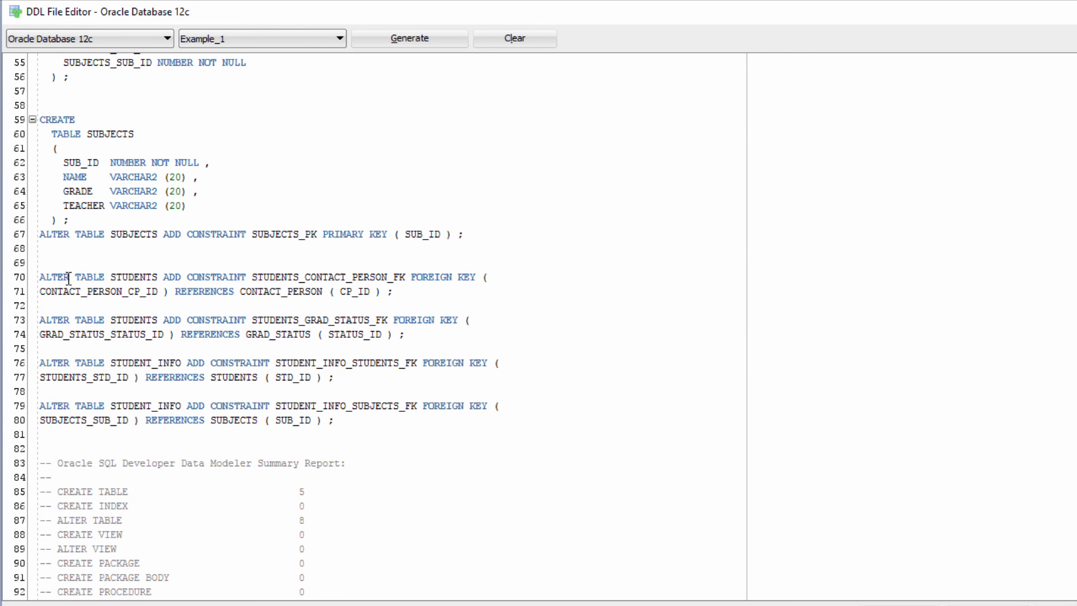